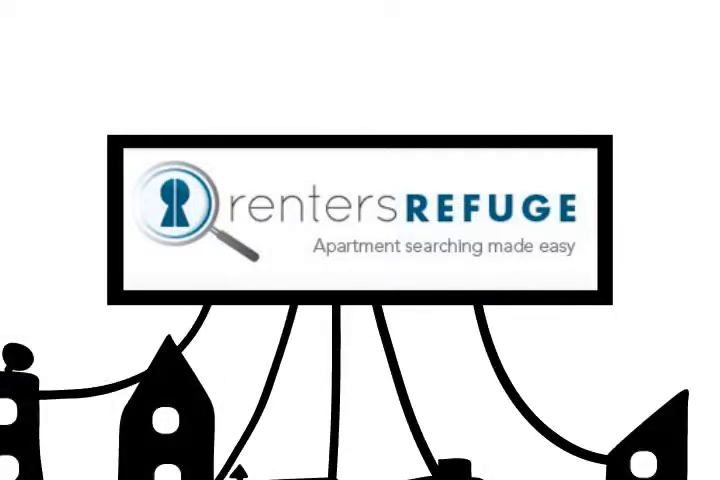
scroll(down, 3)
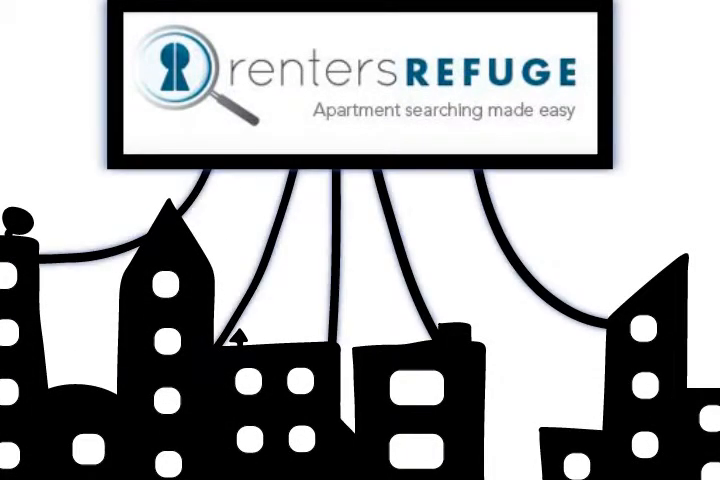